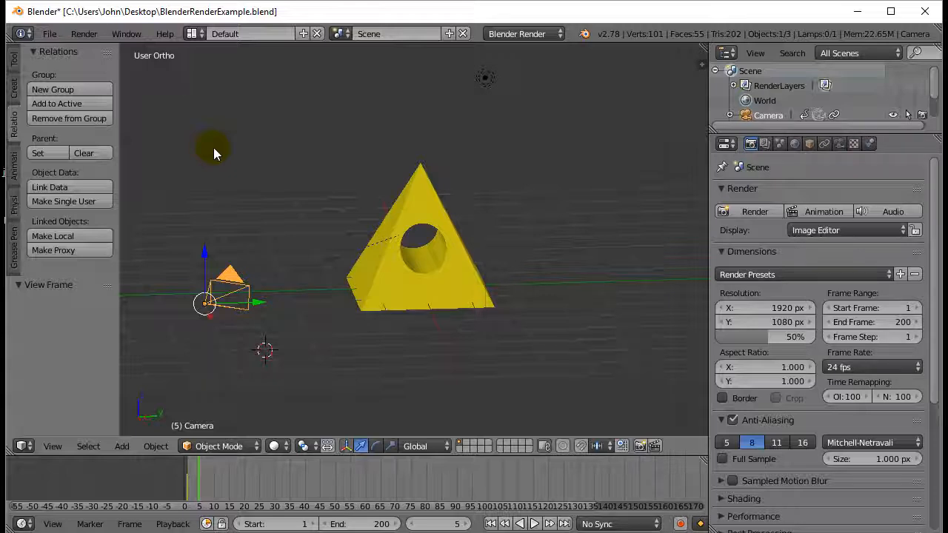
pyautogui.moveTo(249, 326)
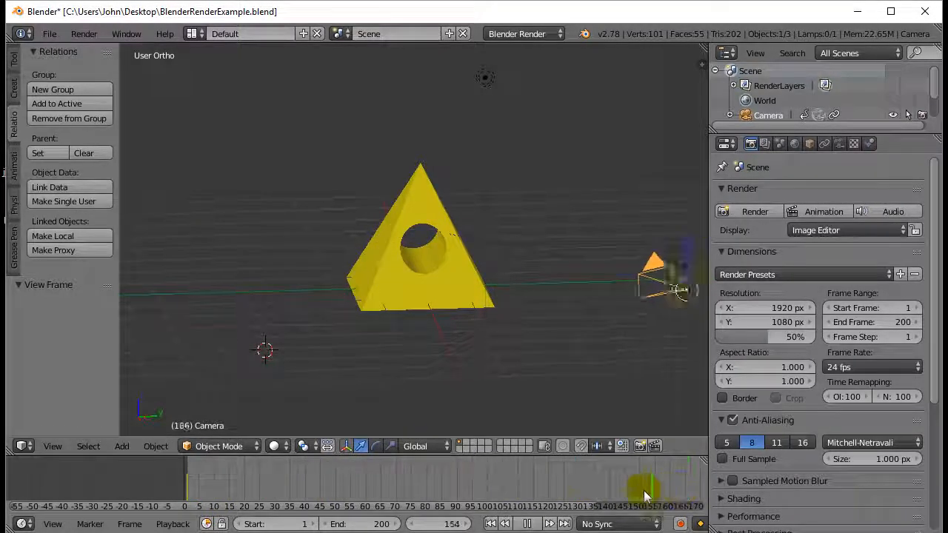
# Step: Switch the 3D viewport to the camera view and scrub the timeline to preview the pyramid shot
pyautogui.click(333, 498)
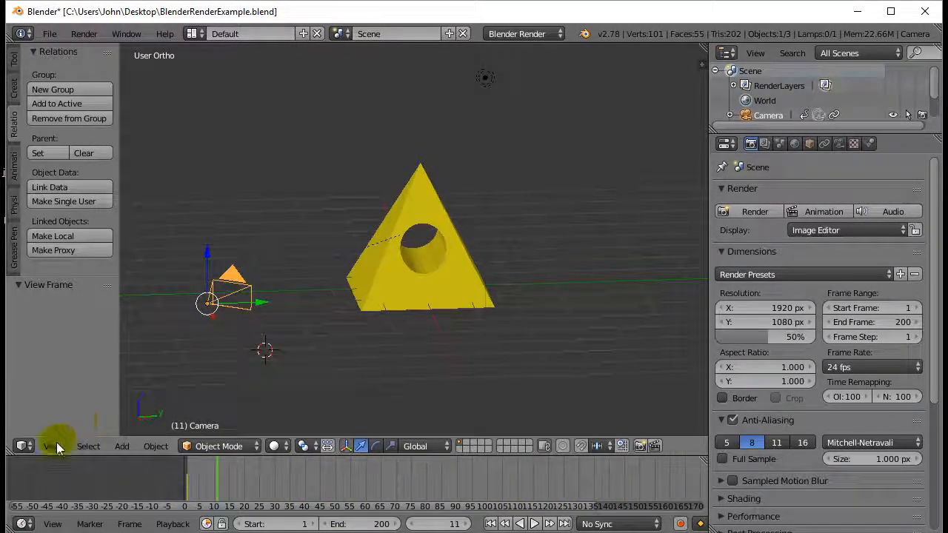
pyautogui.click(52, 446)
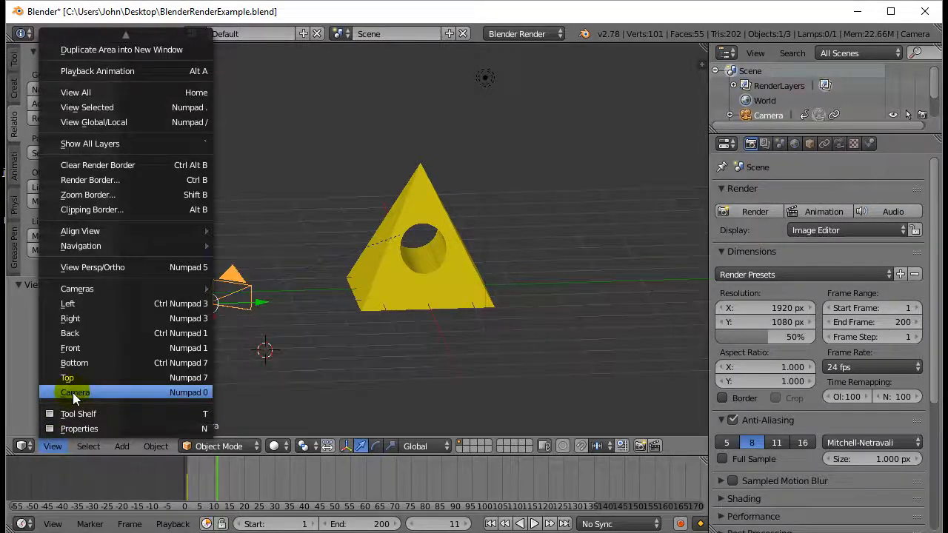
pyautogui.click(75, 391)
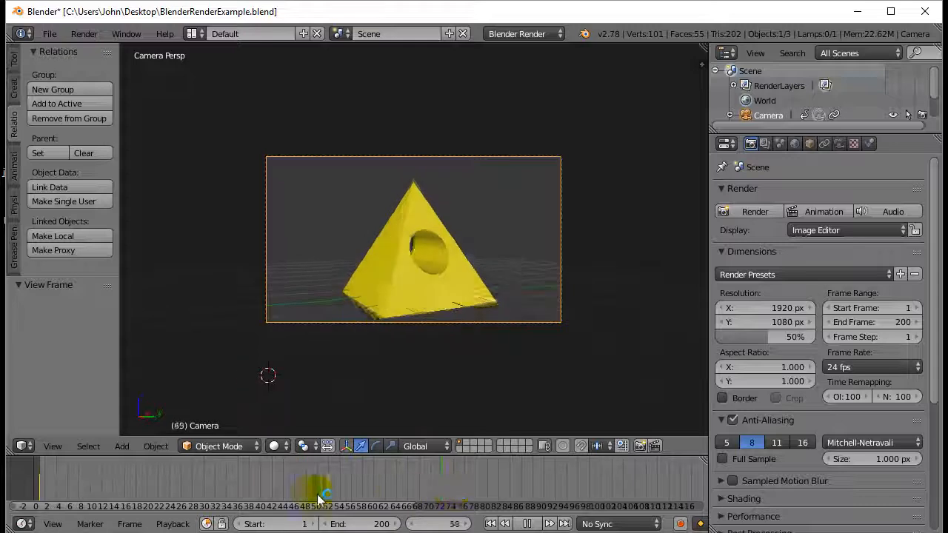
pyautogui.moveTo(319, 489); pyautogui.dragTo(392, 489)
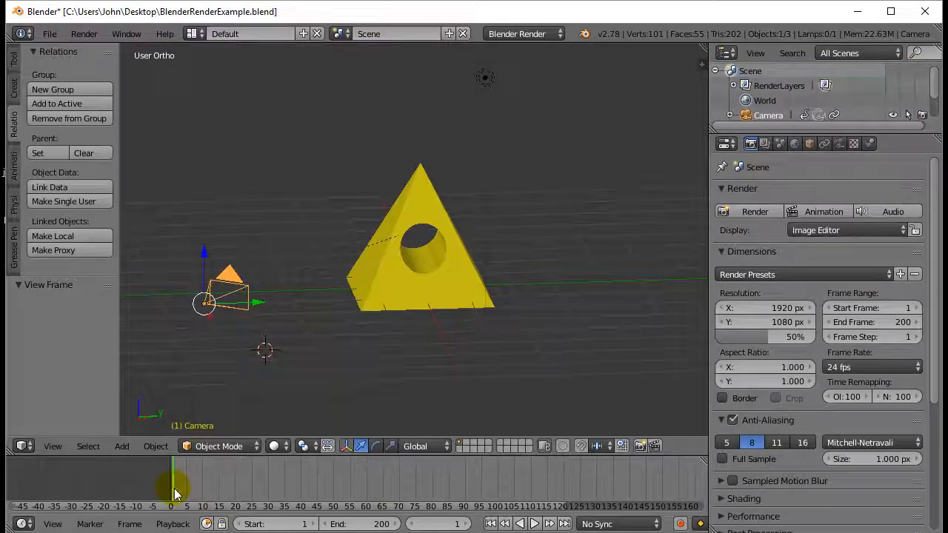
# Step: Scrub through the camera move, then set the selected camera as the active scene camera
pyautogui.moveTo(175, 482); pyautogui.dragTo(563, 482)
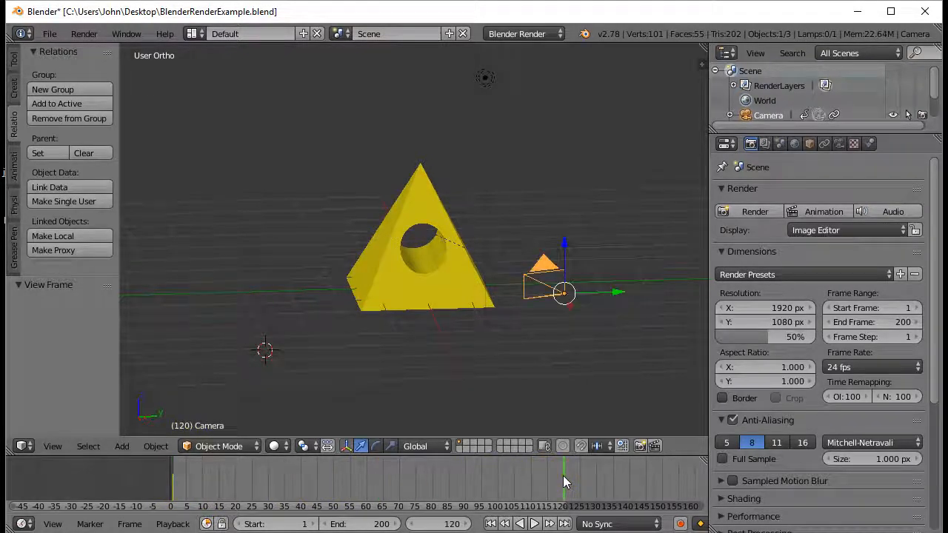
pyautogui.moveTo(566, 482); pyautogui.dragTo(601, 477)
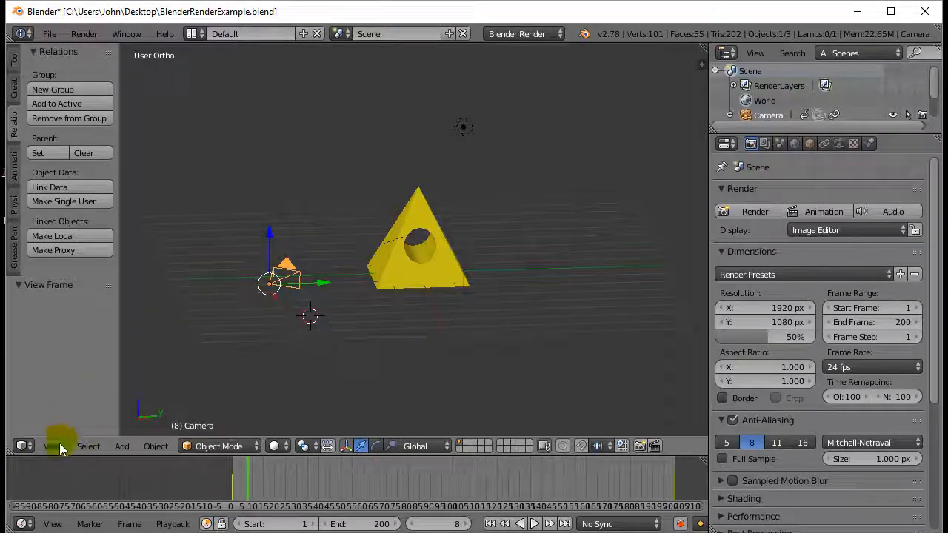
pyautogui.click(53, 446)
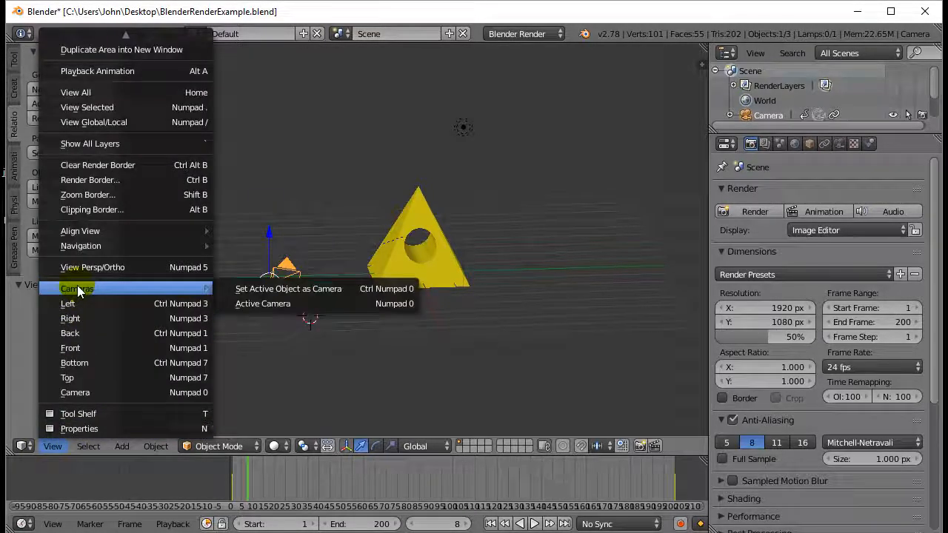
pyautogui.click(288, 287)
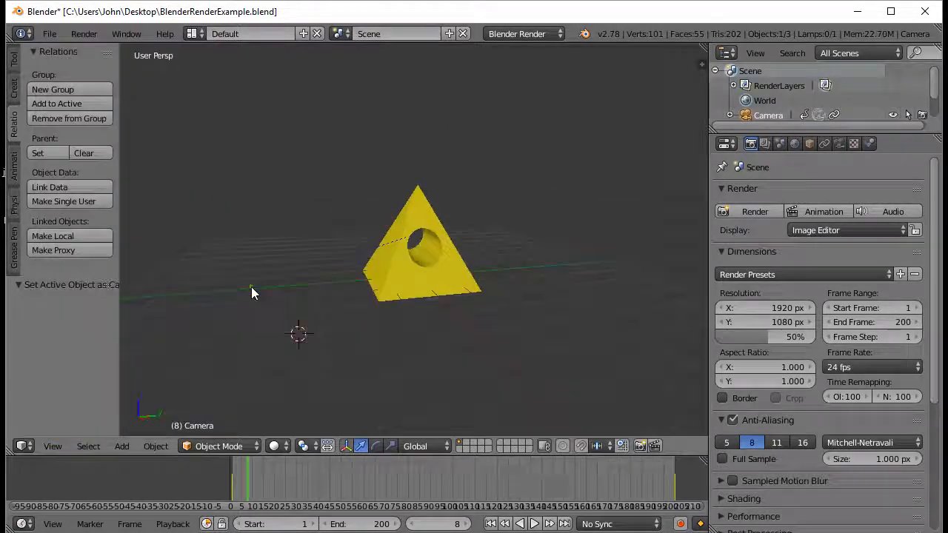
pyautogui.press('KP_0')
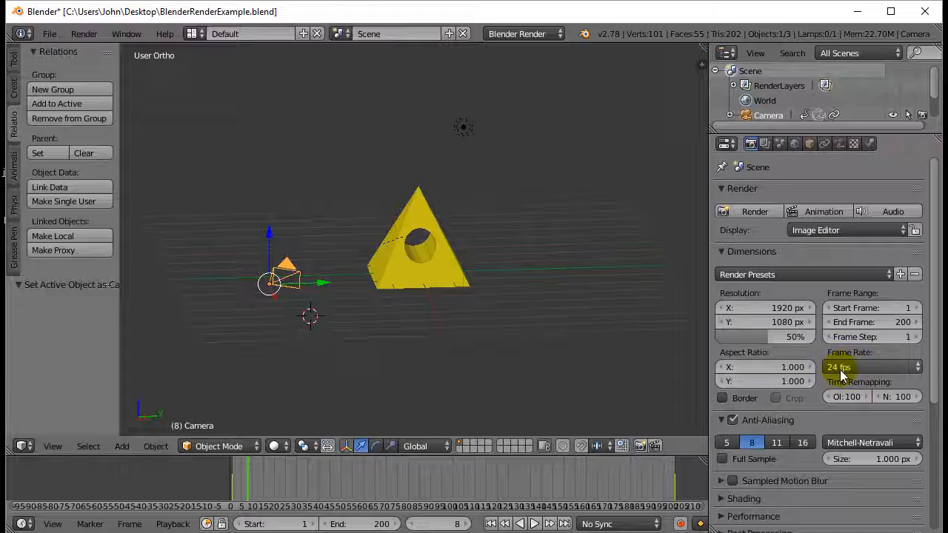
pyautogui.moveTo(841, 368)
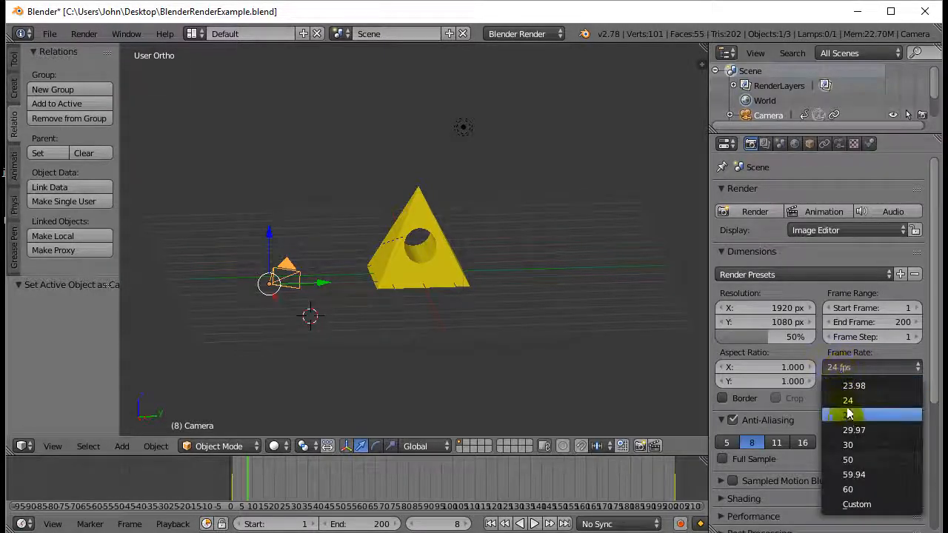
pyautogui.moveTo(883, 445)
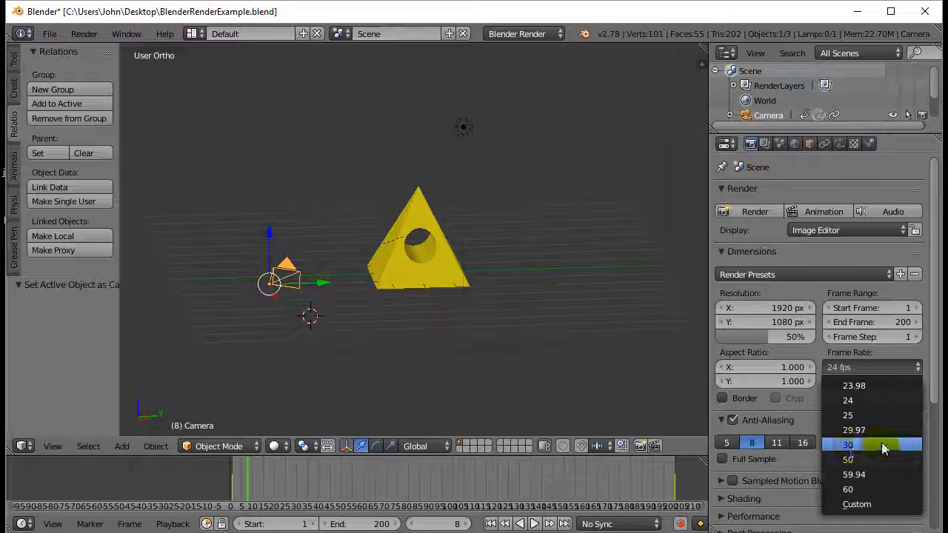
# Step: Set the render frame rate to 30 fps in the Dimensions panel
pyautogui.click(847, 445)
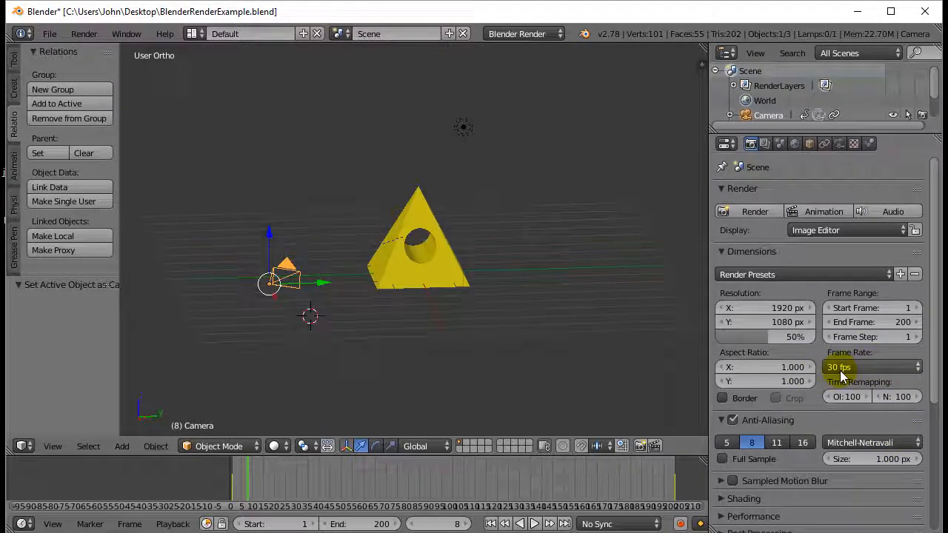
pyautogui.moveTo(842, 368)
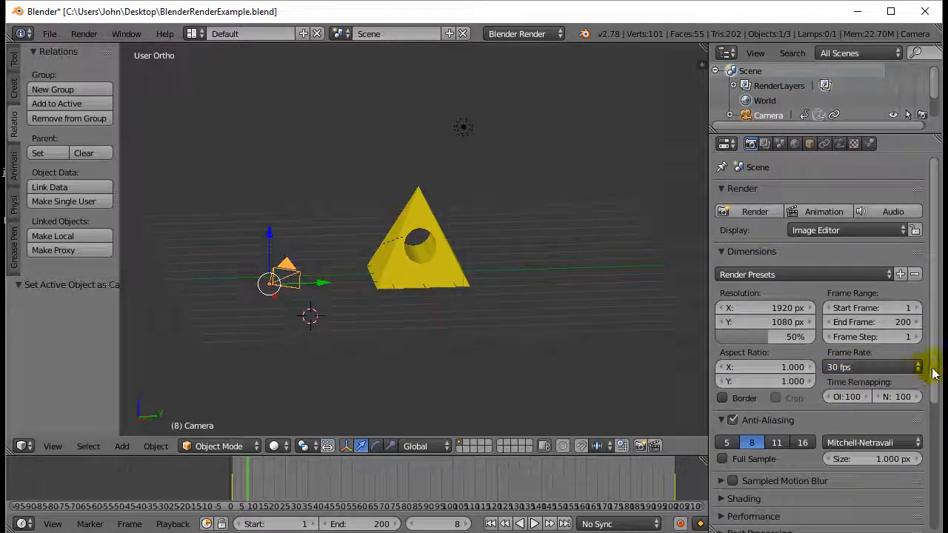
pyautogui.scroll(-3)
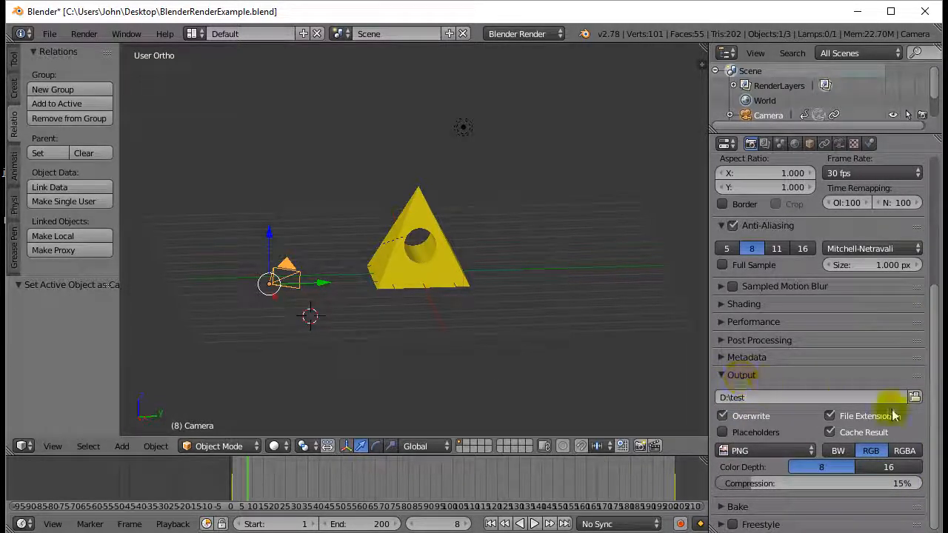
# Step: Point the render output path to a file named test on the Desktop (C:\Users\John\Desktop\test)
pyautogui.click(741, 375)
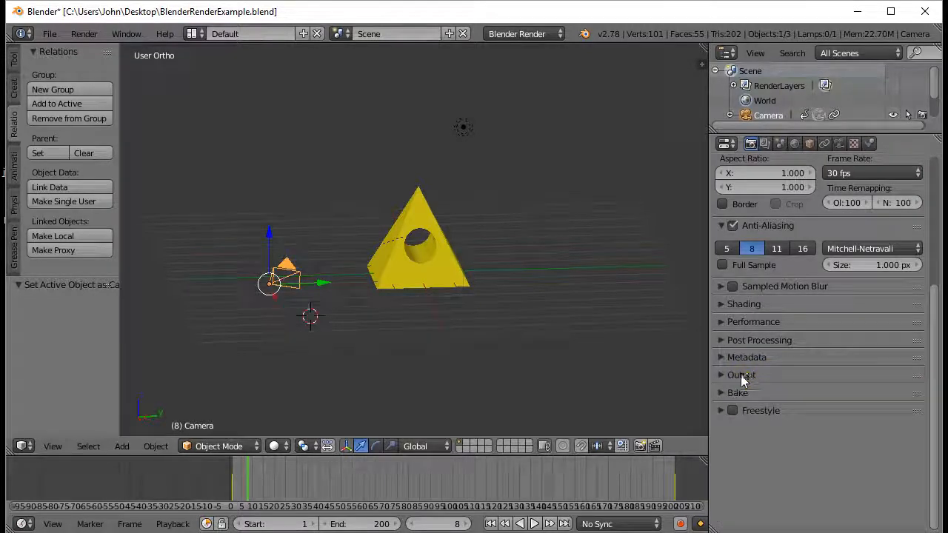
pyautogui.click(724, 375)
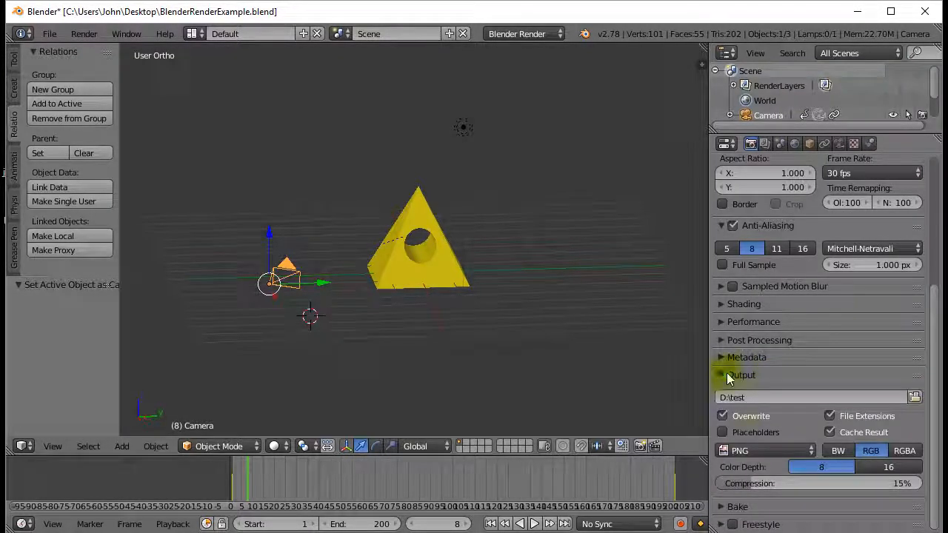
pyautogui.moveTo(913, 397)
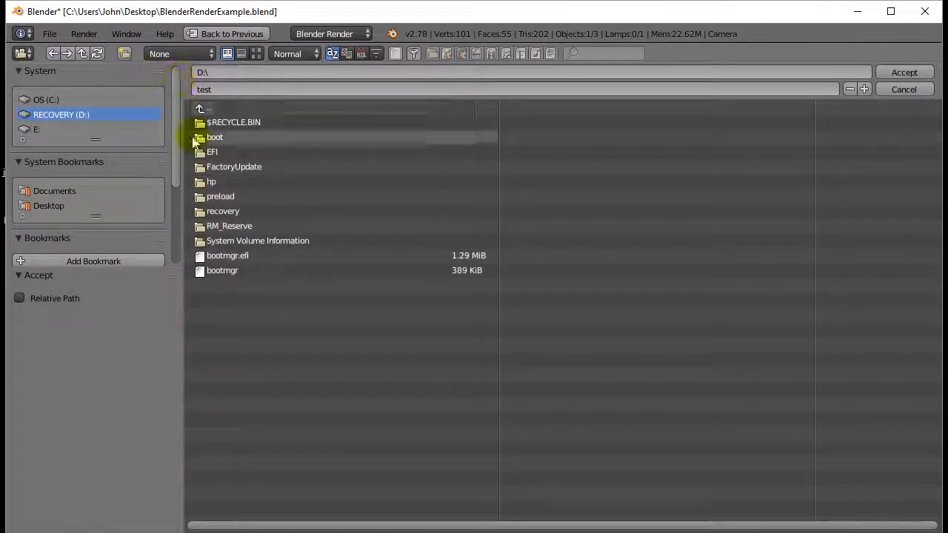
pyautogui.click(48, 204)
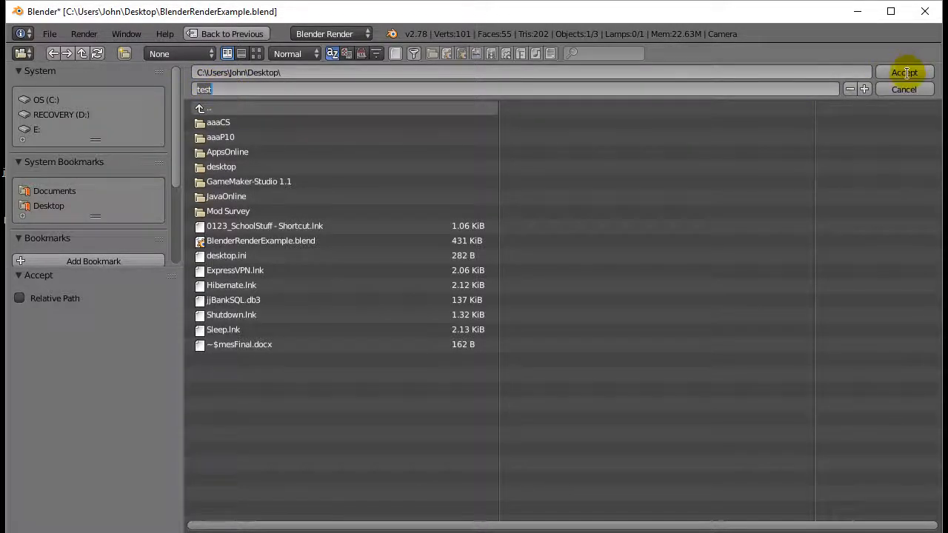
pyautogui.click(907, 71)
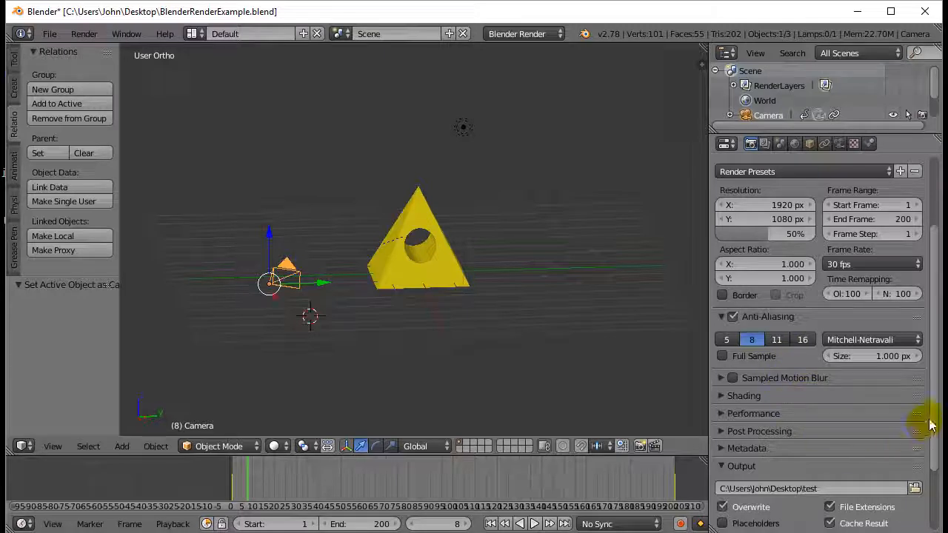
# Step: Change the render output file format from PNG to H.264 movie
pyautogui.scroll(-3)
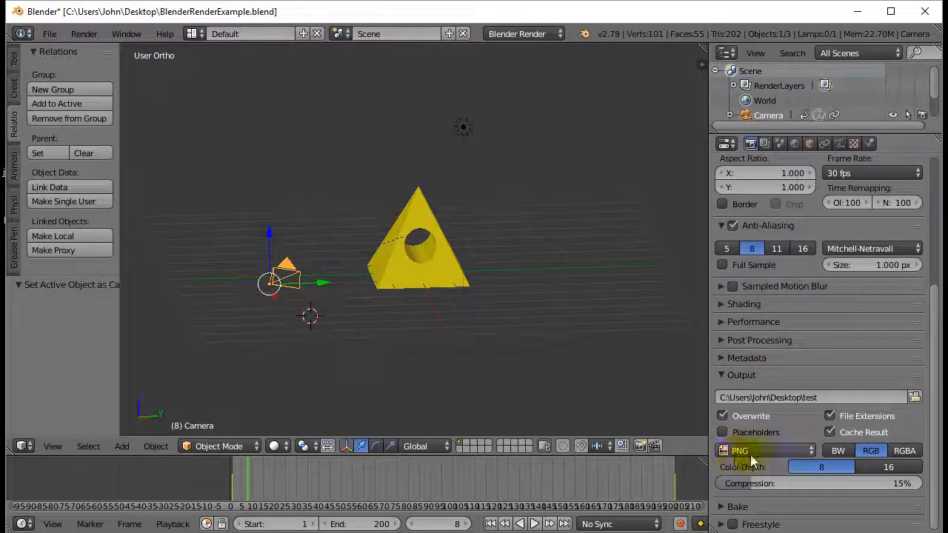
pyautogui.moveTo(746, 450)
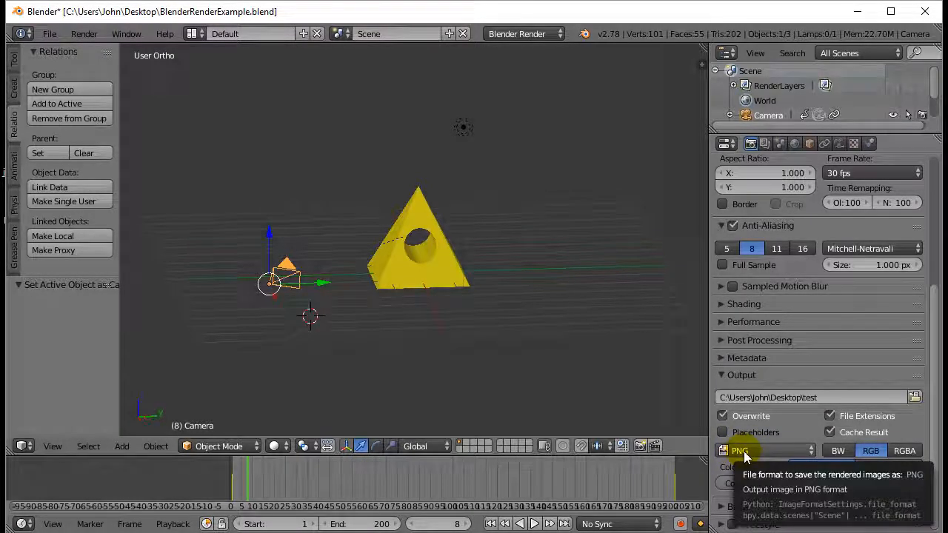
pyautogui.moveTo(762, 449)
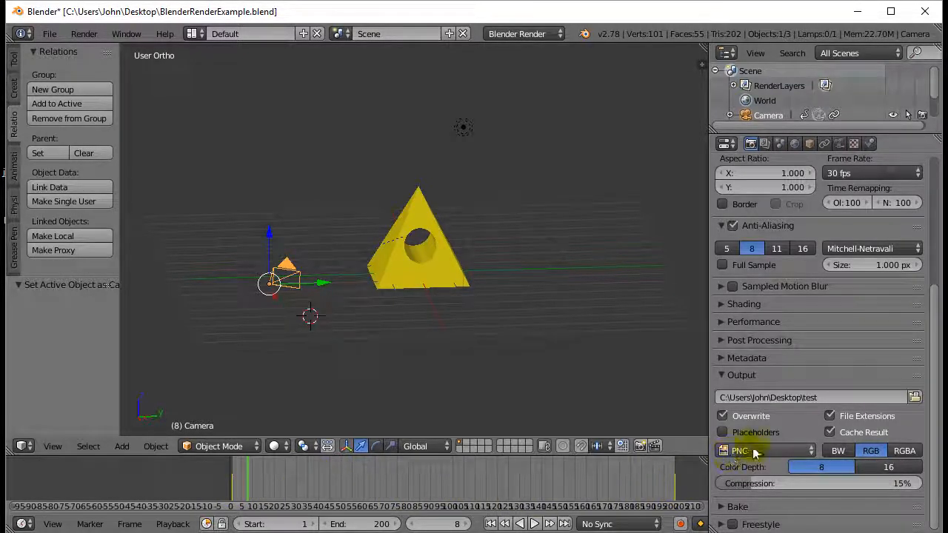
pyautogui.moveTo(754, 452)
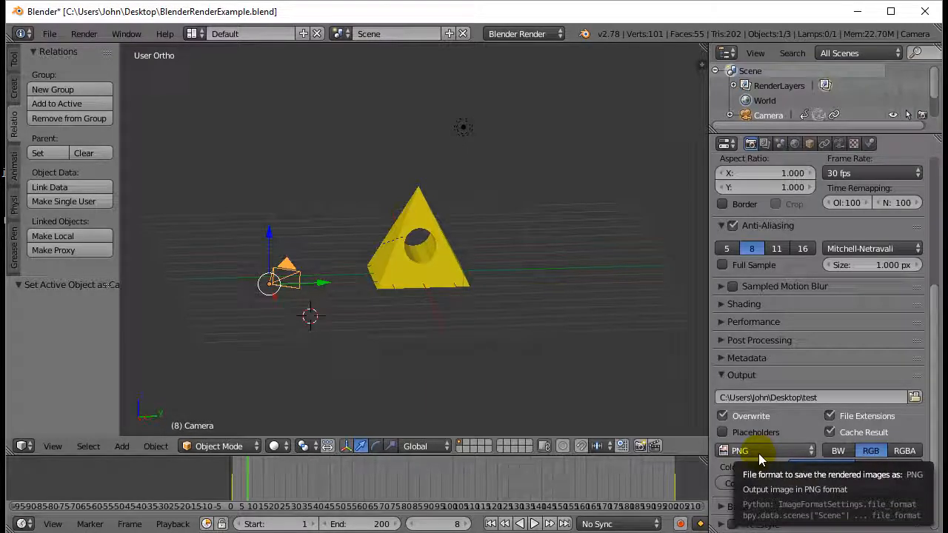
pyautogui.click(758, 451)
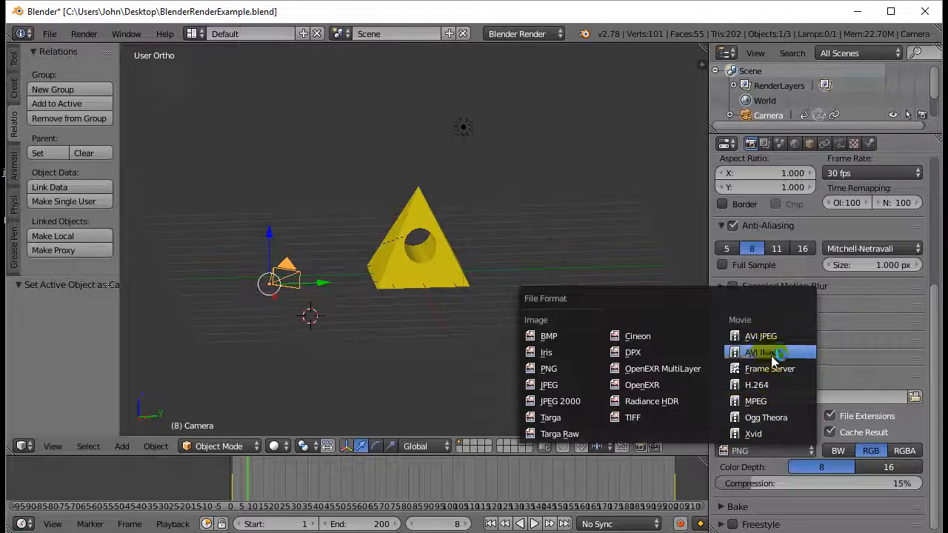
pyautogui.moveTo(781, 385)
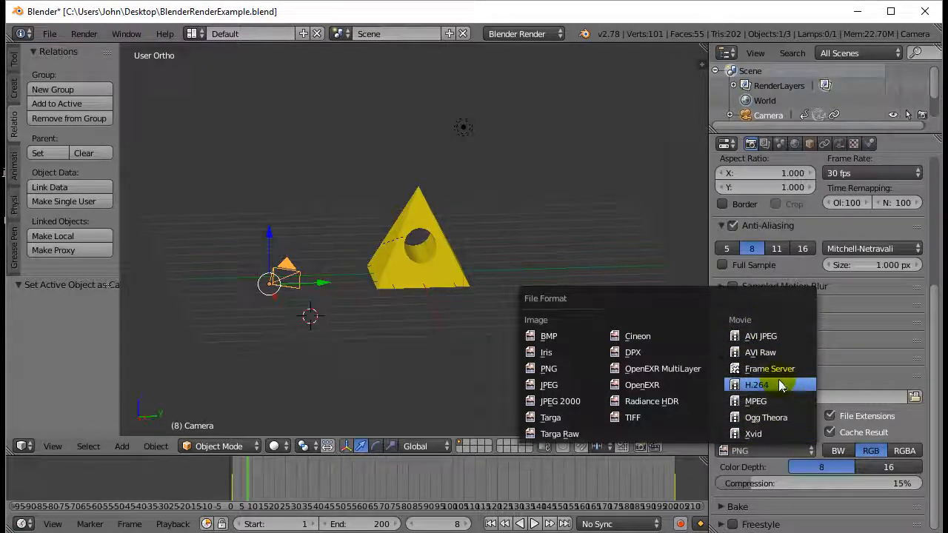
pyautogui.moveTo(780, 386)
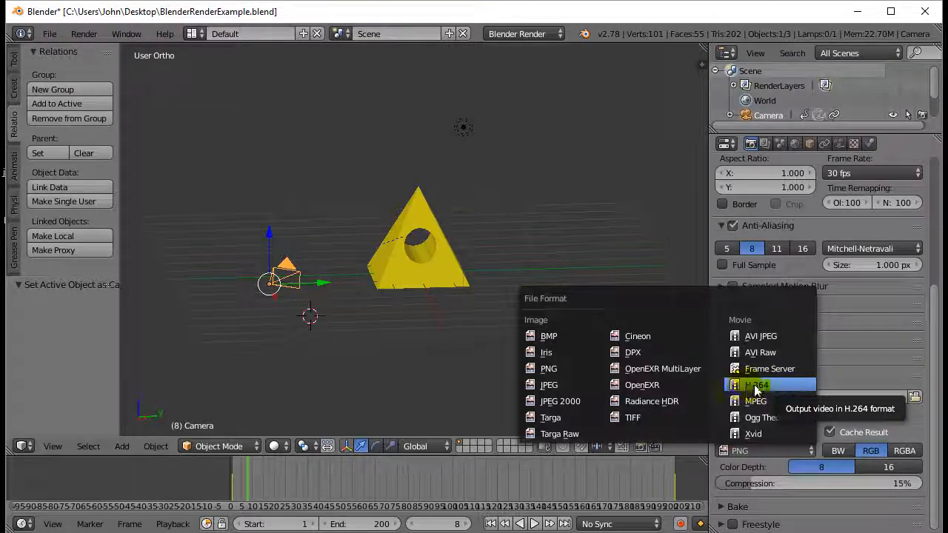
pyautogui.moveTo(784, 385)
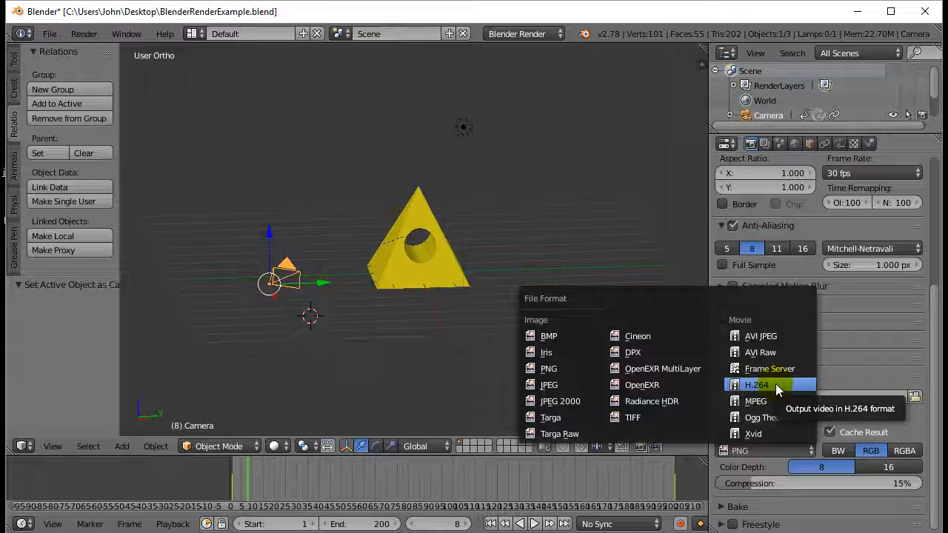
pyautogui.click(759, 385)
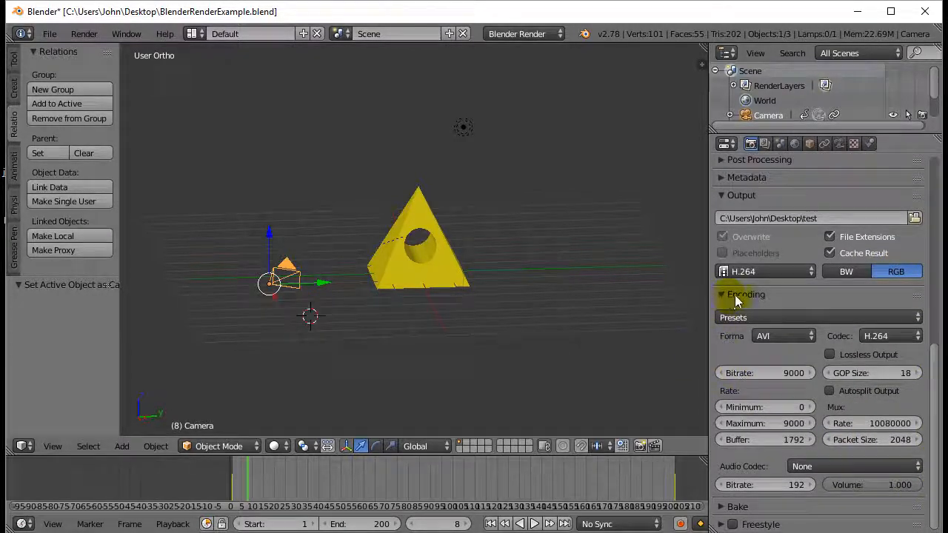
pyautogui.moveTo(774, 363)
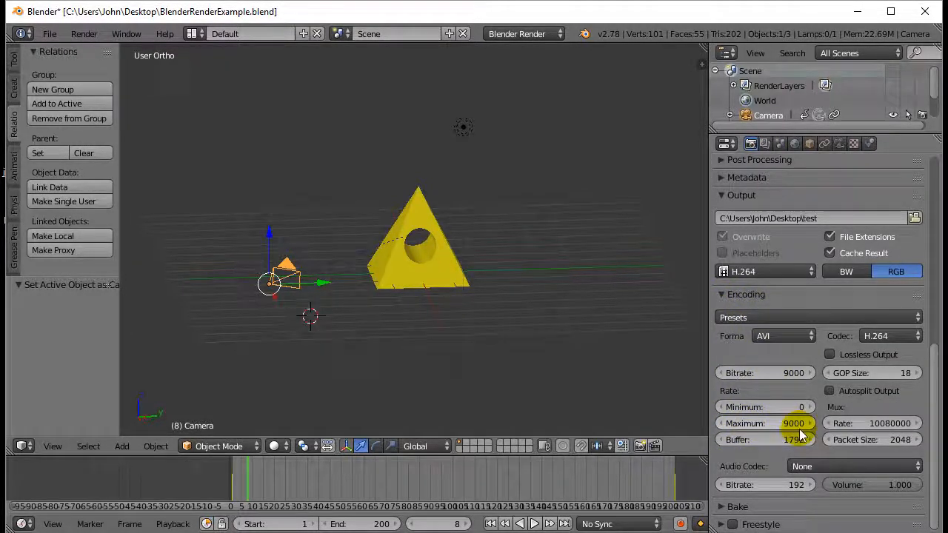
pyautogui.moveTo(793, 424)
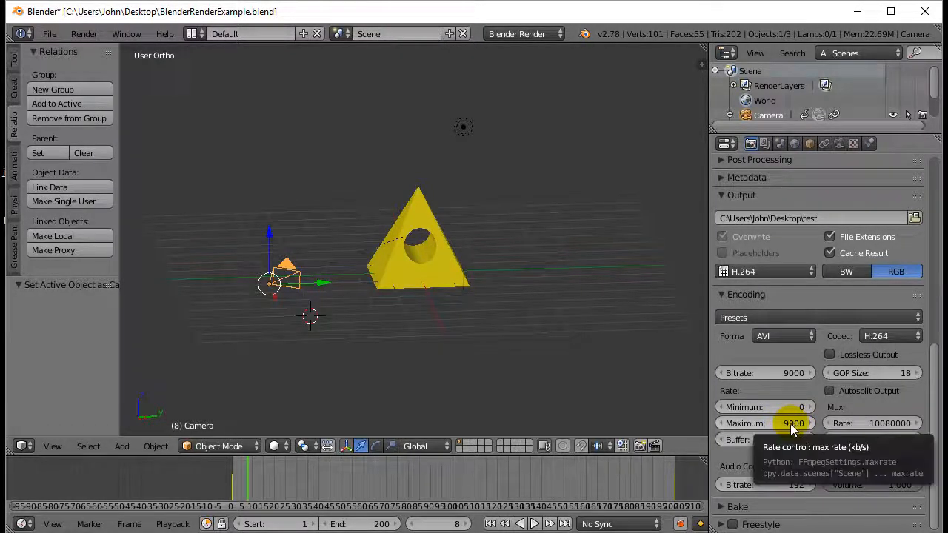
pyautogui.click(764, 374)
pyautogui.write('600')
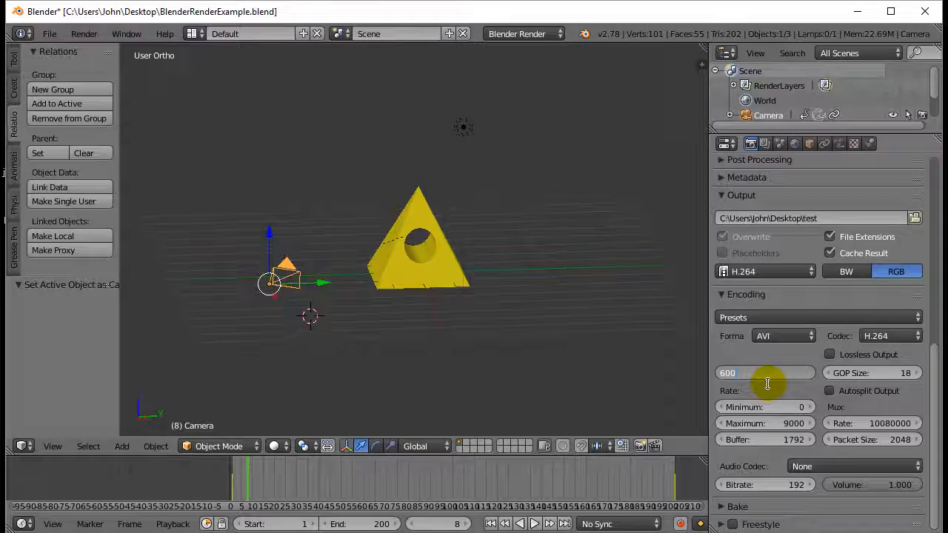
pyautogui.write('4000')
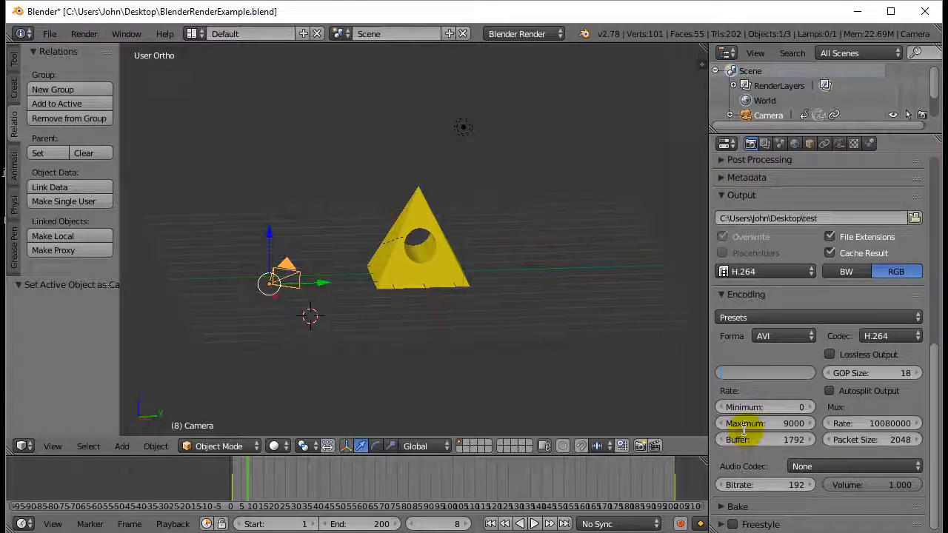
pyautogui.click(765, 374)
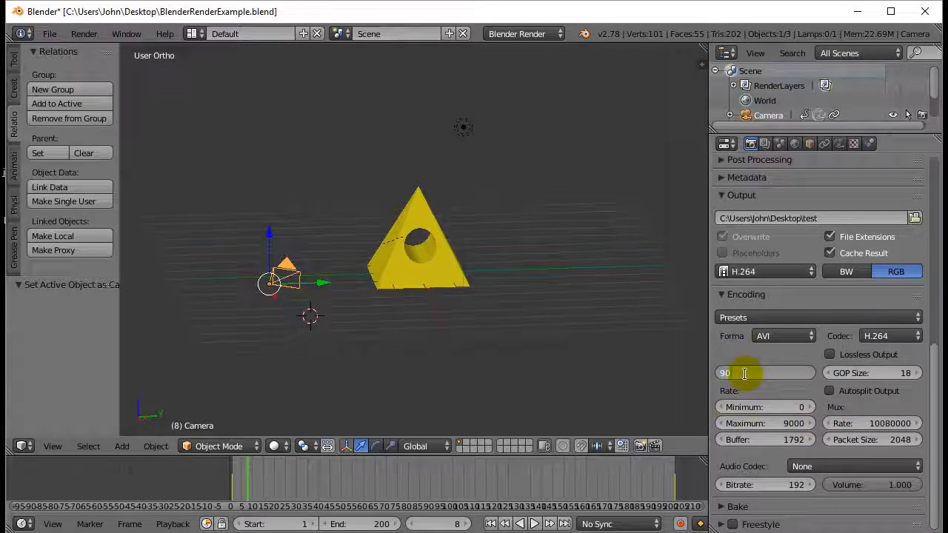
pyautogui.write('9000')
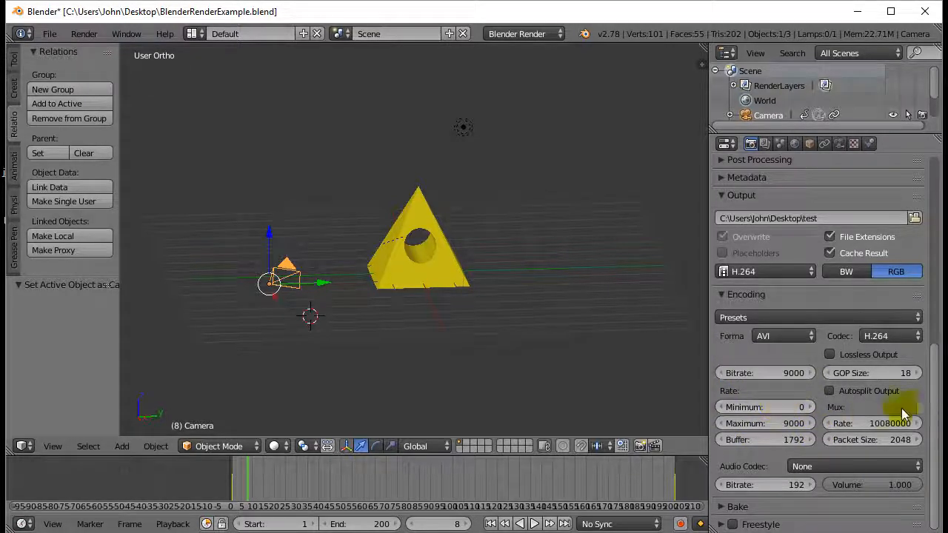
pyautogui.moveTo(939, 435)
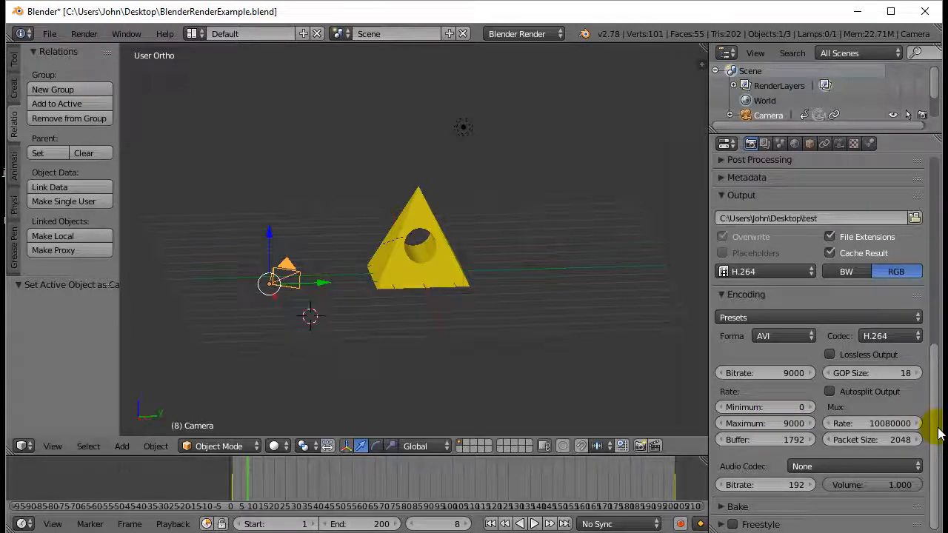
pyautogui.click(749, 144)
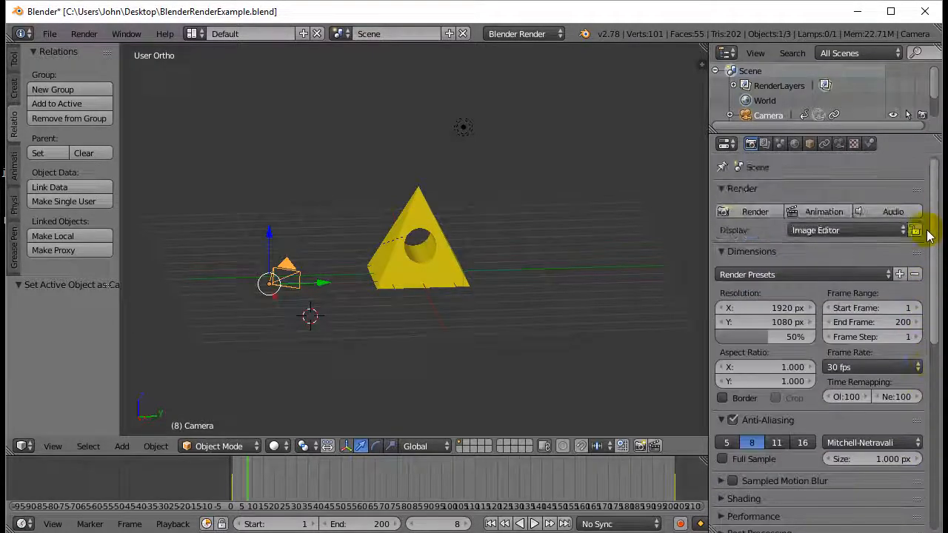
# Step: Render all frames of the animation out to the test video file on the desktop
pyautogui.scroll(-3)
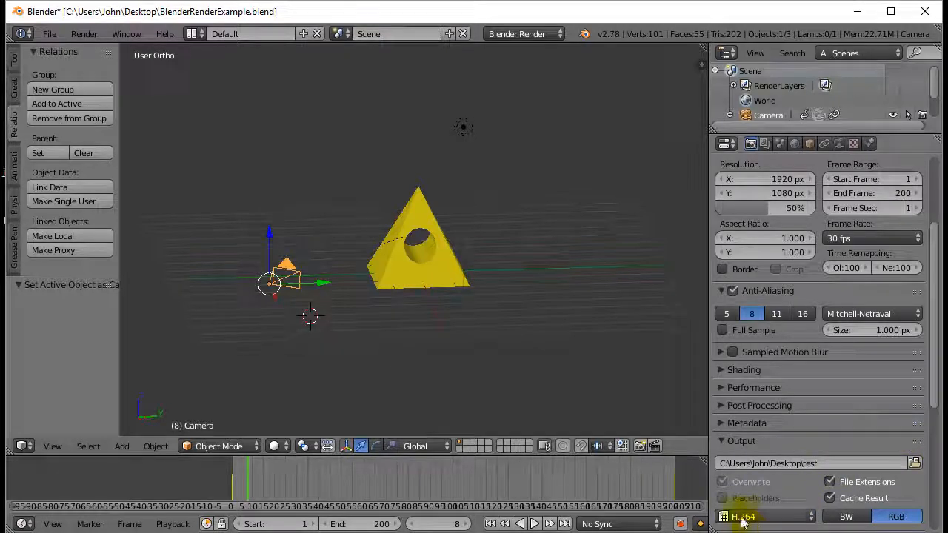
pyautogui.moveTo(815, 462)
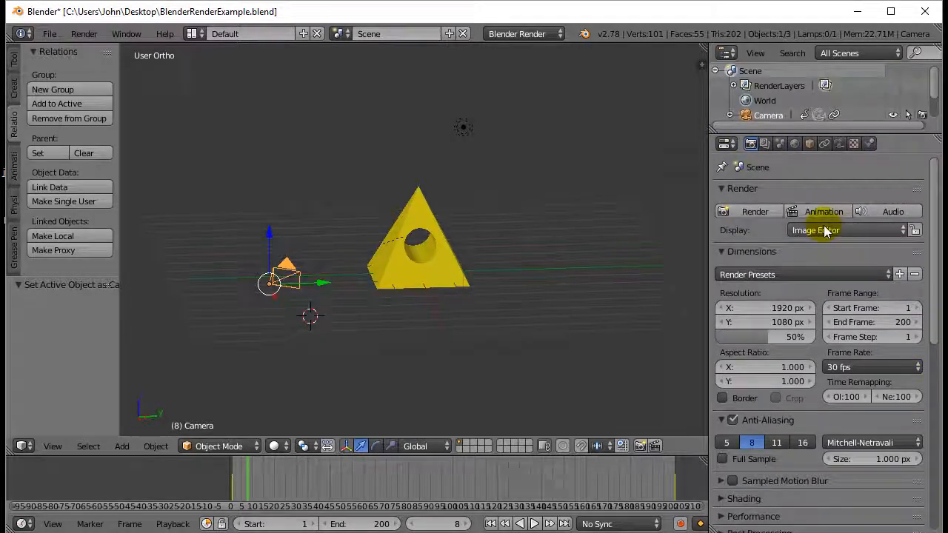
pyautogui.moveTo(824, 214)
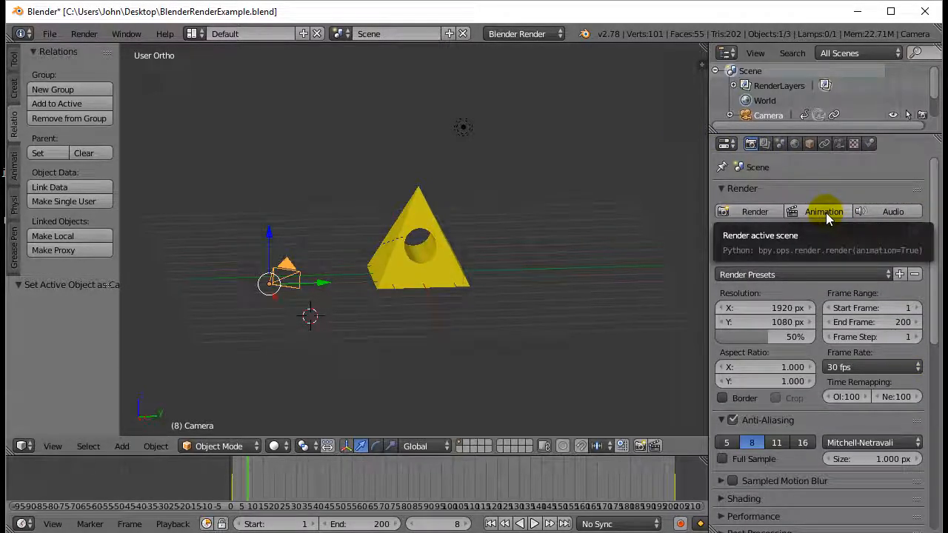
pyautogui.click(824, 211)
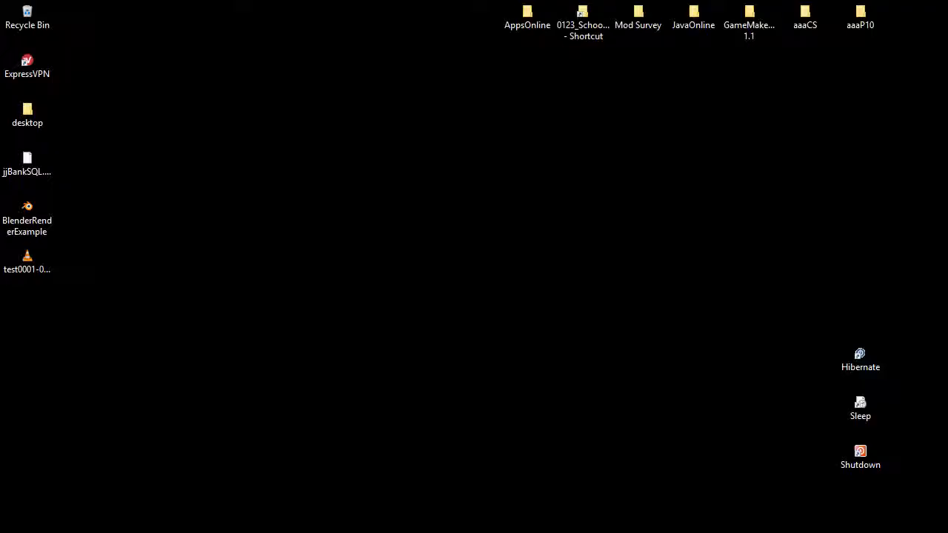
# Step: Move the test0001-0200 video icon on the desktop and open it in VLC
pyautogui.moveTo(27, 264); pyautogui.dragTo(134, 237)
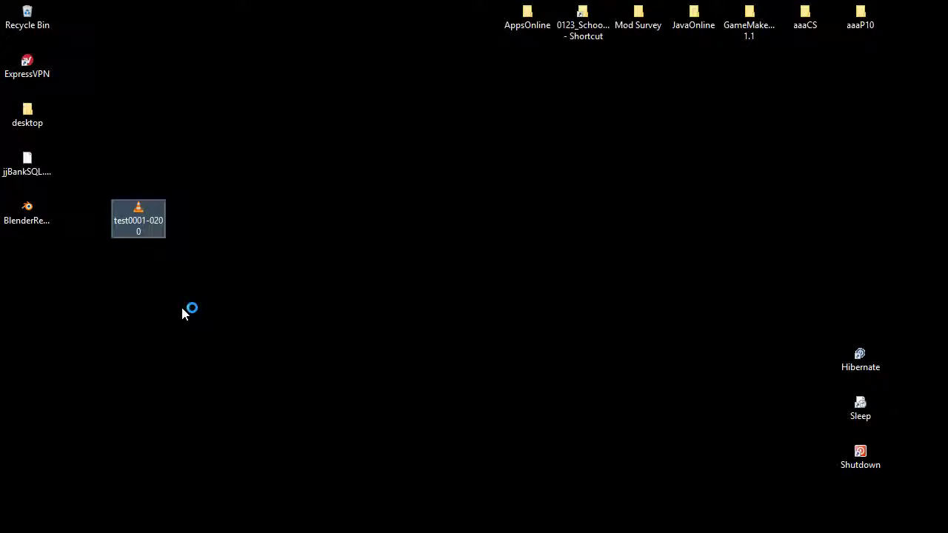
pyautogui.moveTo(134, 270)
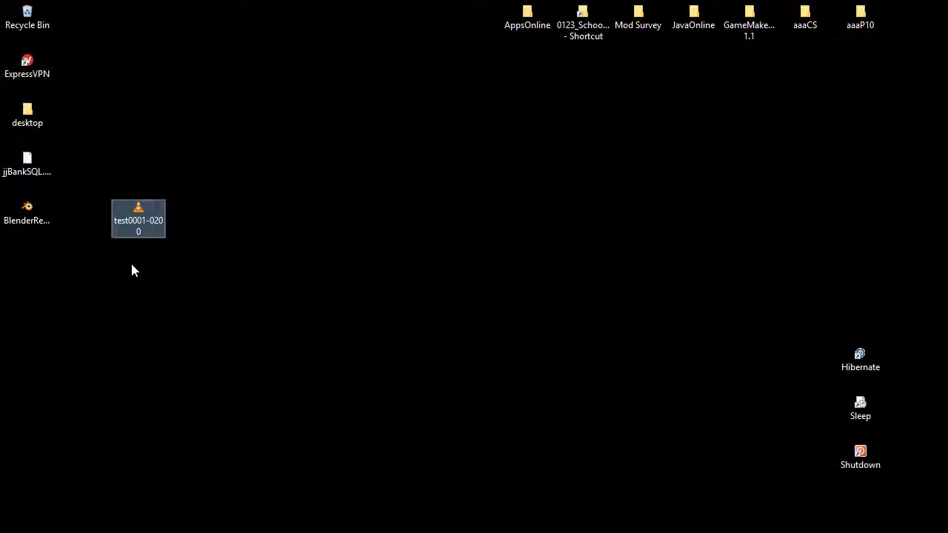
pyautogui.doubleClick(138, 219)
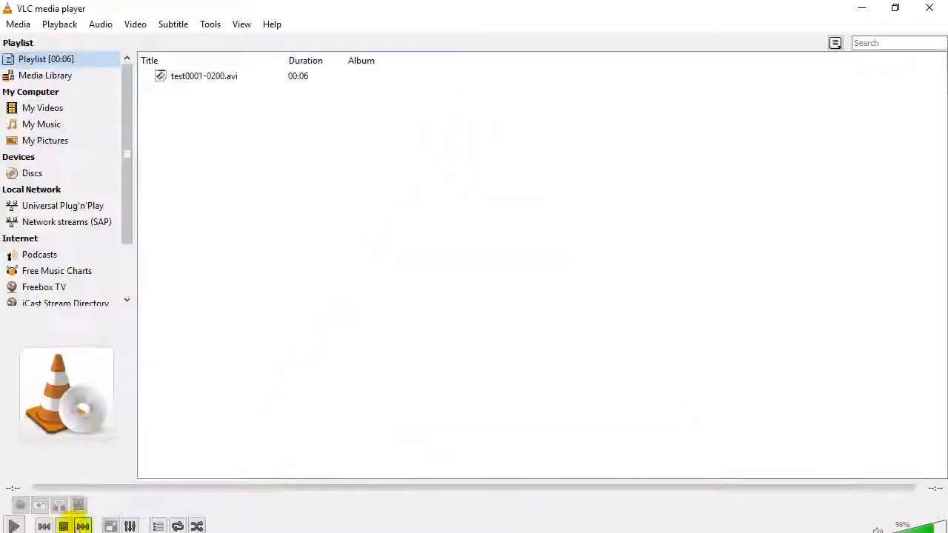
# Step: Start playback of test0001-0200.avi from the VLC playlist
pyautogui.doubleClick(204, 76)
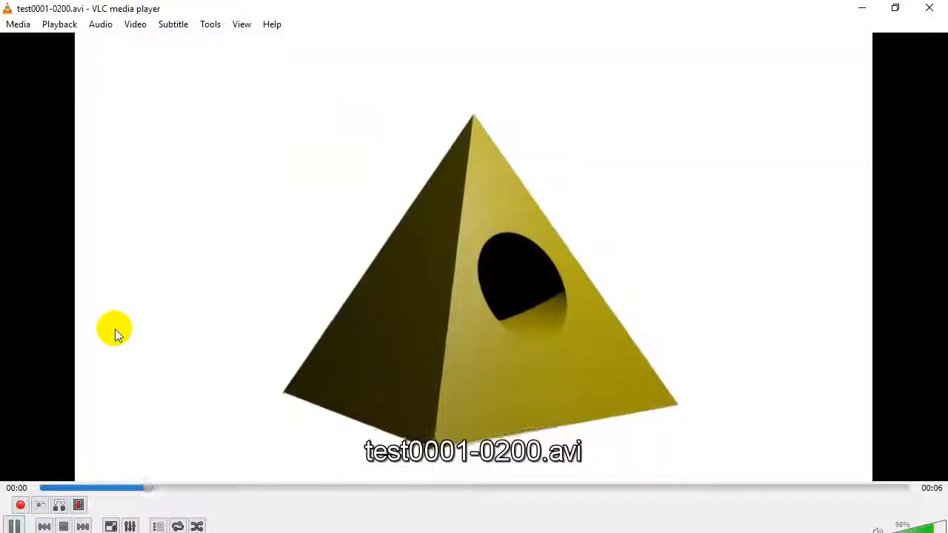